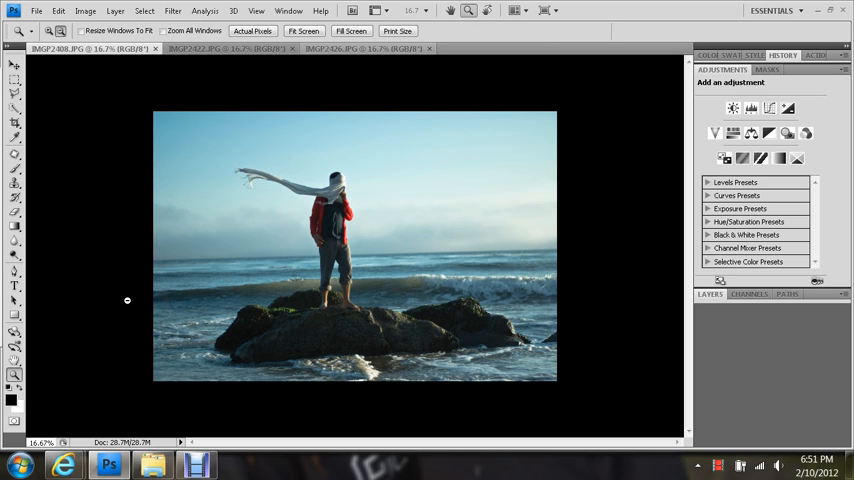
mouse_move(321, 285)
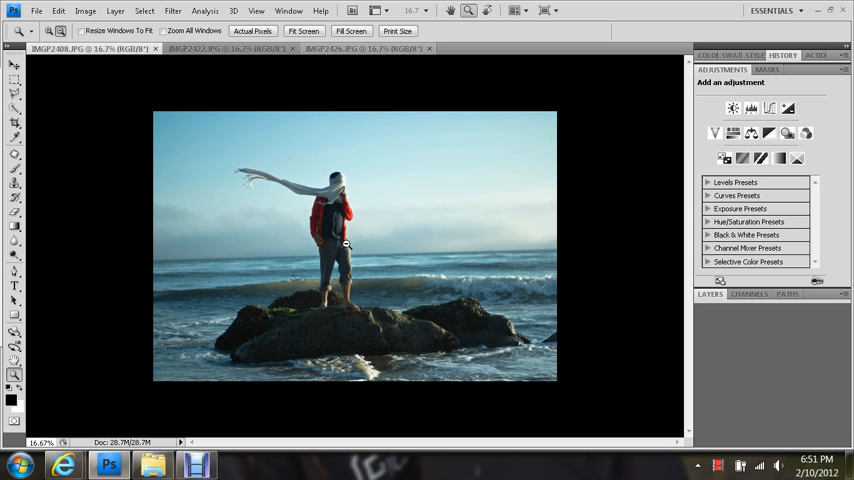
mouse_move(159, 91)
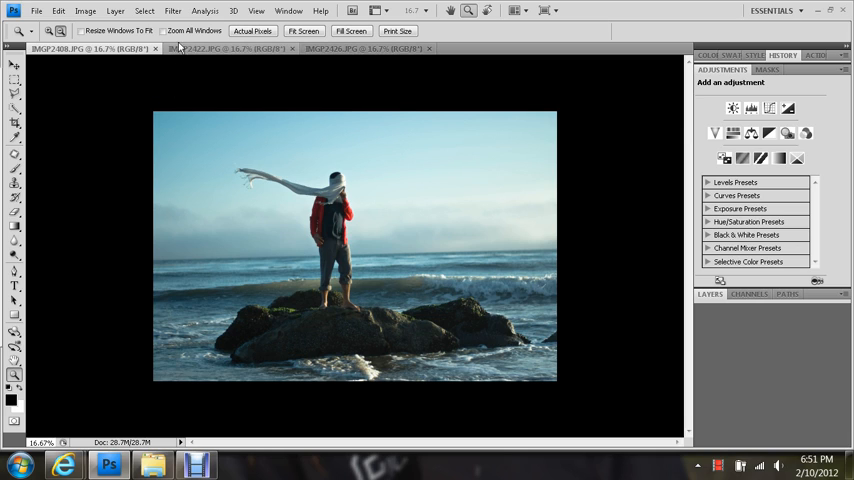
- Look over the sky and lower beach photos, then return to the person-on-rock photo
left_click(225, 48)
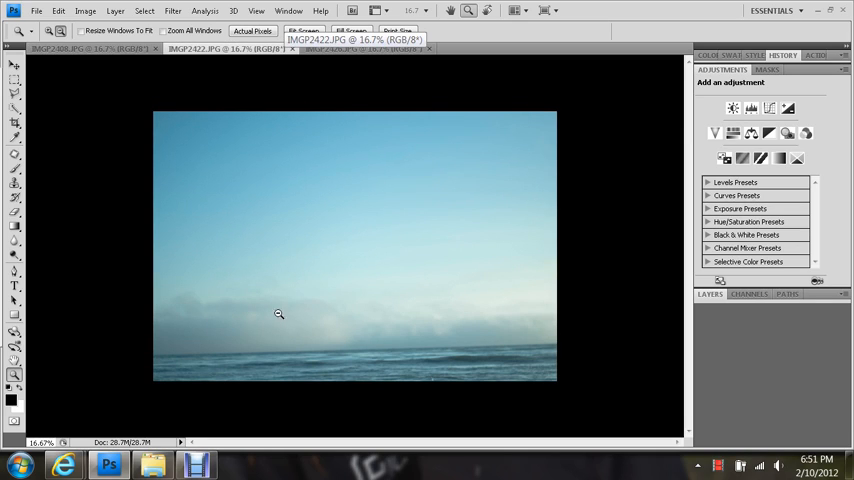
left_click(365, 49)
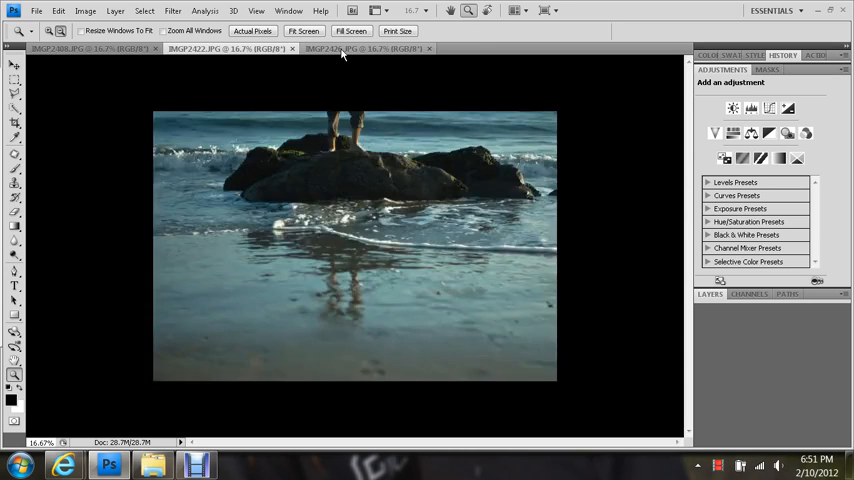
left_click(365, 48)
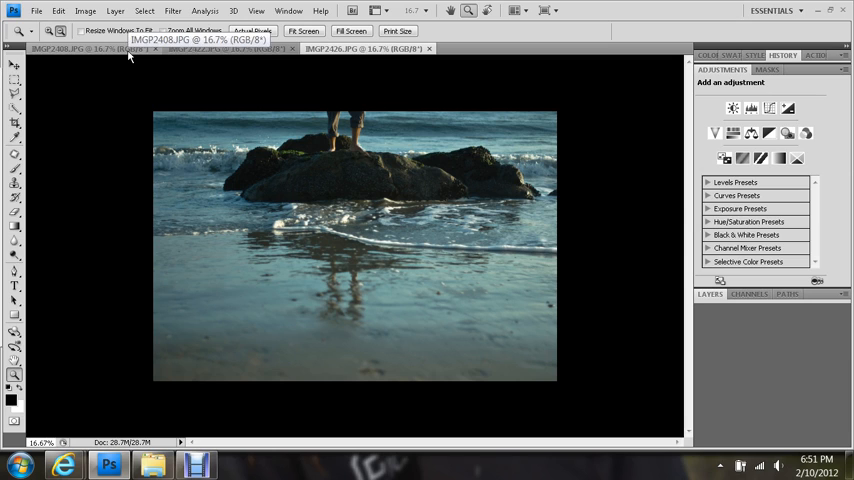
left_click(222, 49)
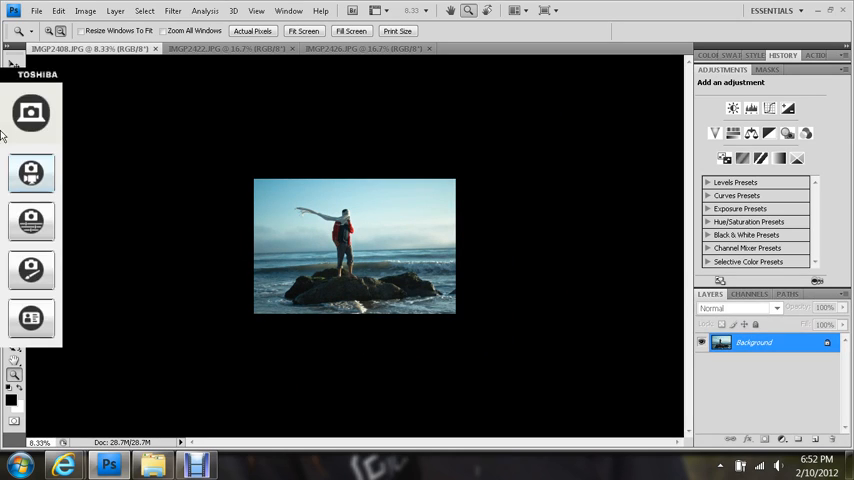
- Crop the person-on-rock photo to a square that extends above the sky
left_click(14, 123)
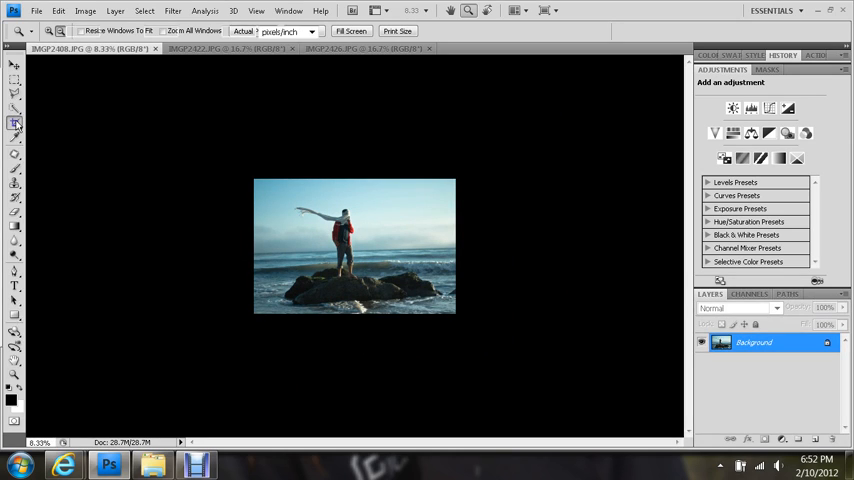
left_click(14, 122)
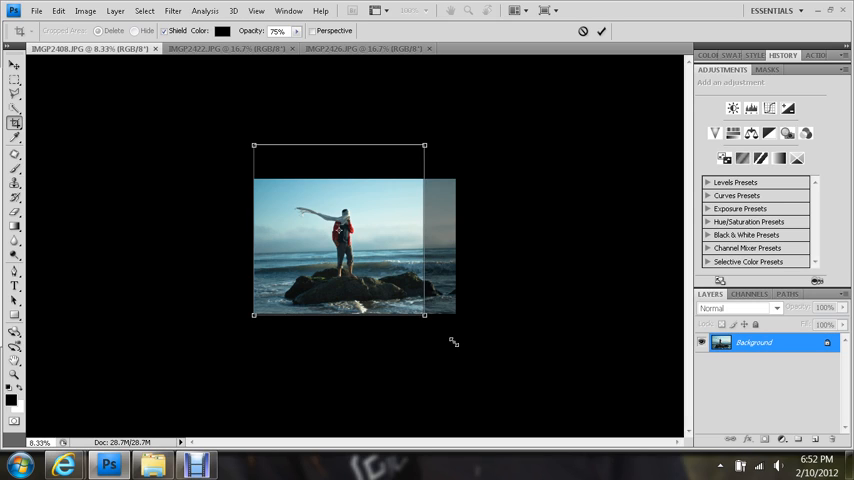
left_click_drag(423, 313, 455, 346)
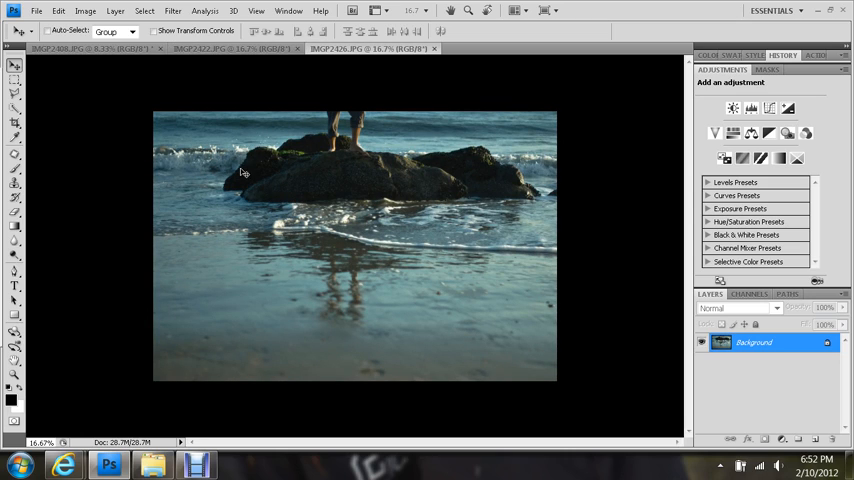
mouse_move(222, 177)
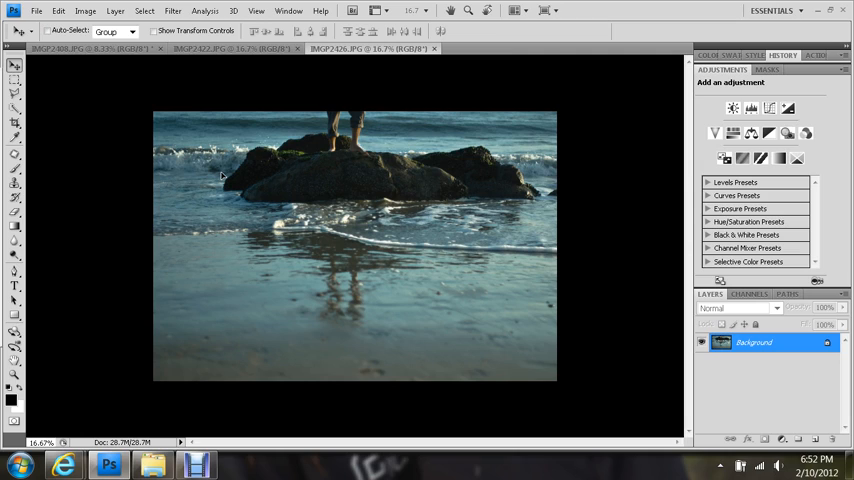
mouse_move(122, 53)
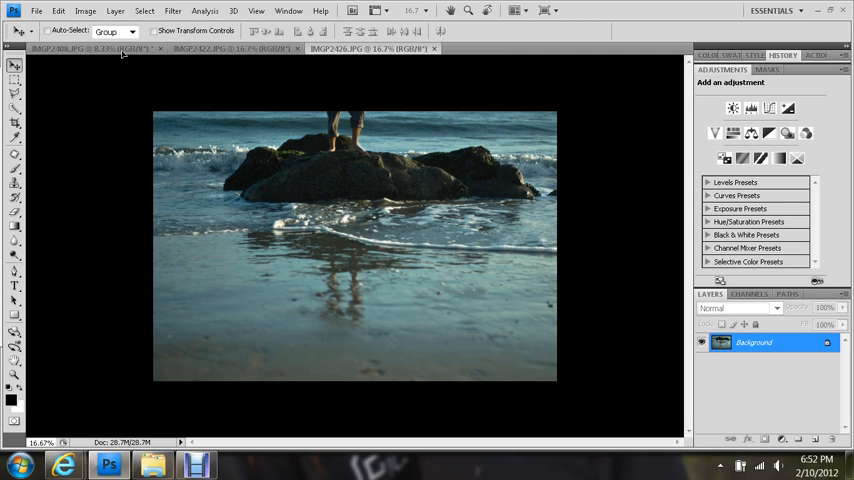
- Drag the IMGP2426 beach photo onto IMGP2408, creating Layer 1
left_click(90, 48)
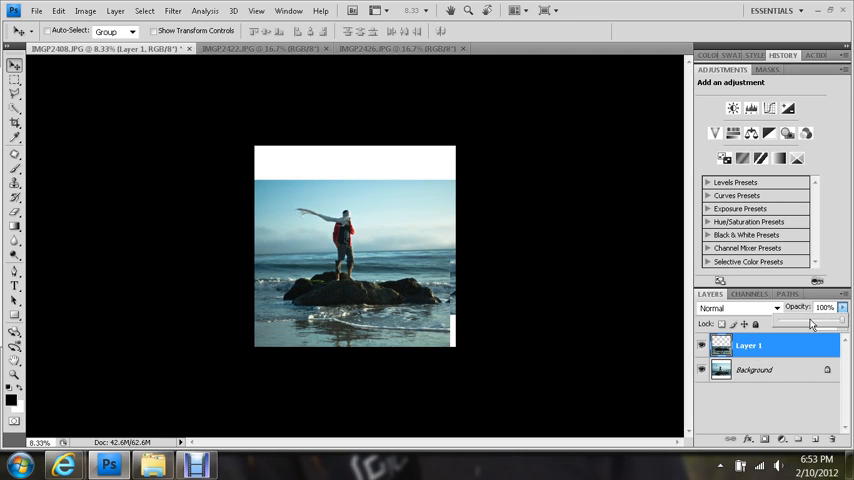
- Lower Layer 1 to 49% opacity and bring up Edit > Transform options
left_click_drag(840, 318, 800, 318)
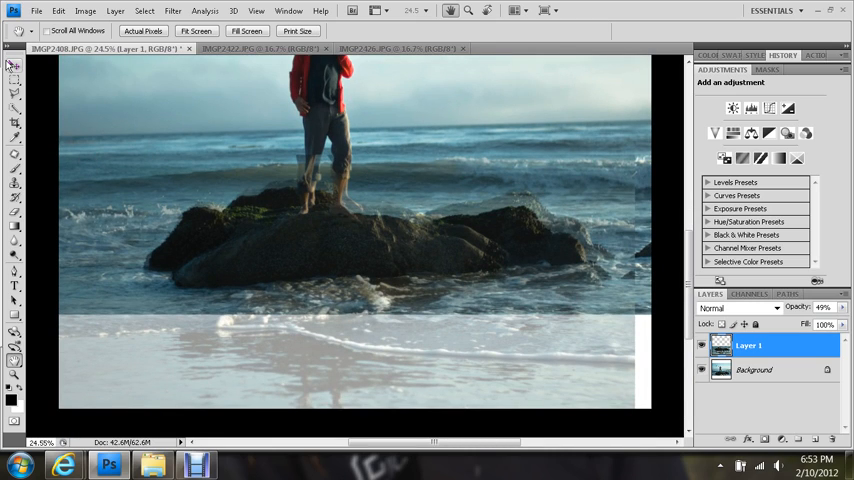
left_click(14, 65)
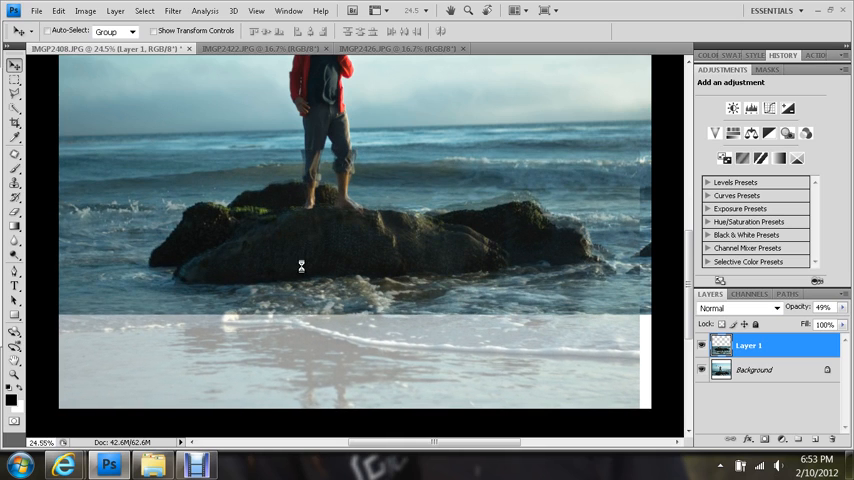
mouse_move(452, 190)
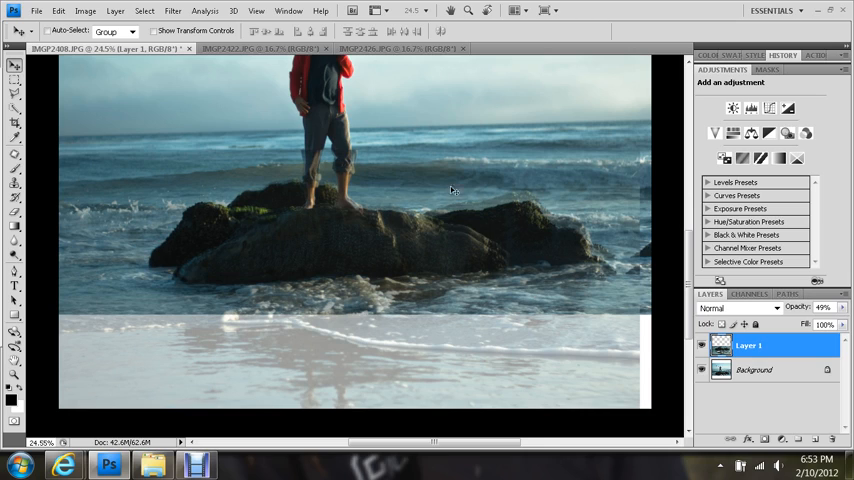
mouse_move(173, 242)
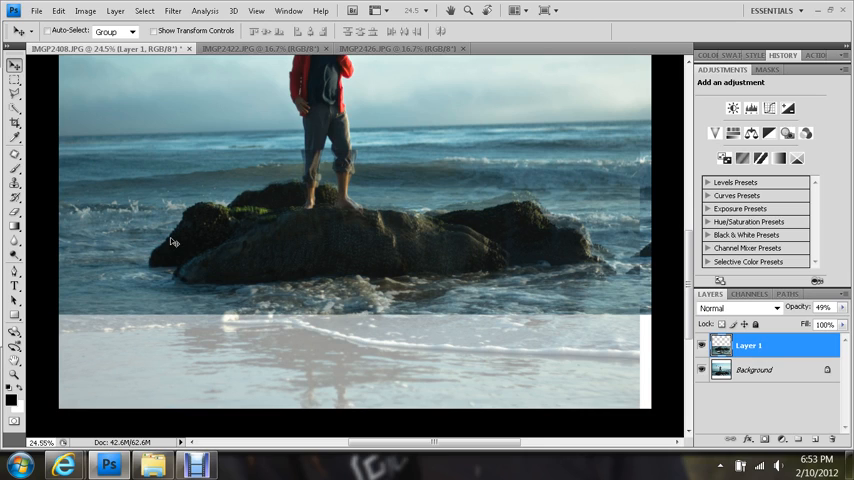
mouse_move(178, 231)
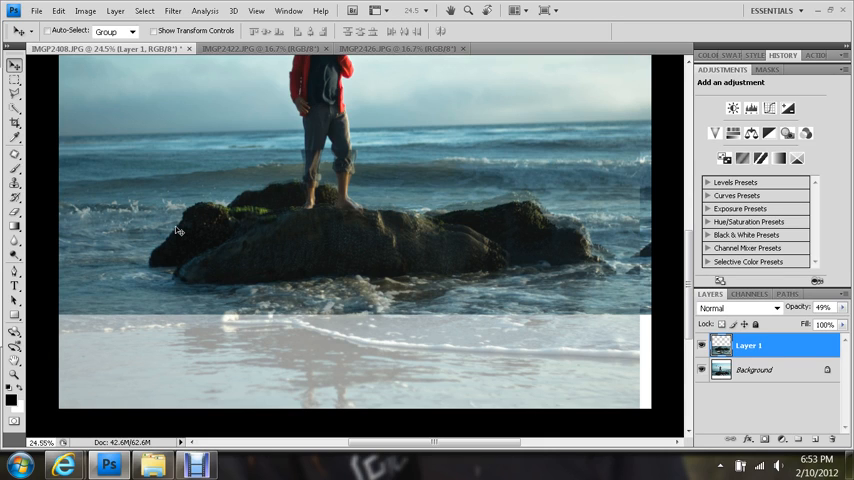
mouse_move(165, 216)
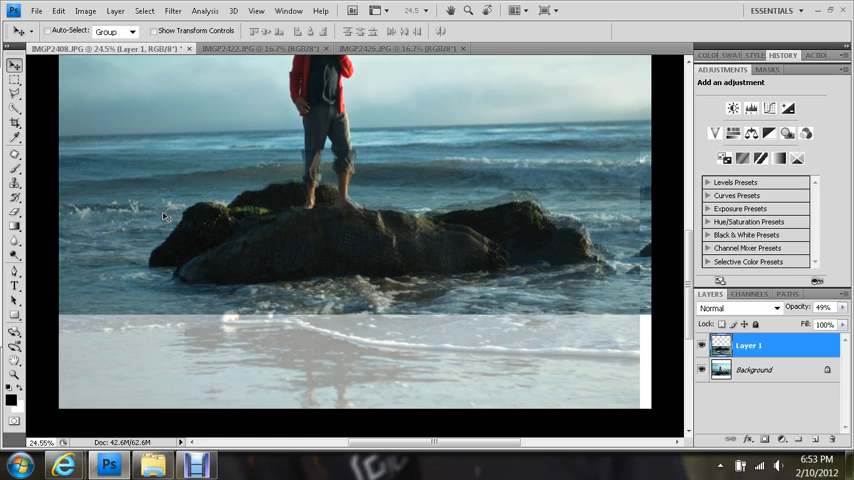
mouse_move(113, 151)
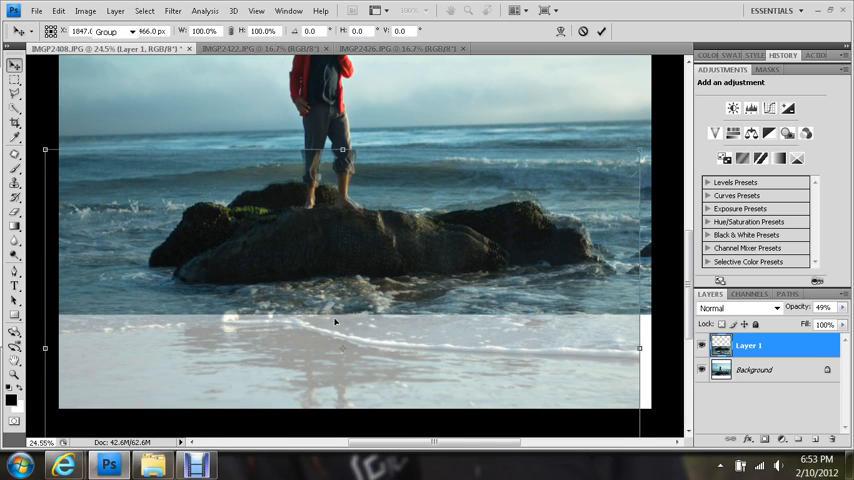
left_click(59, 11)
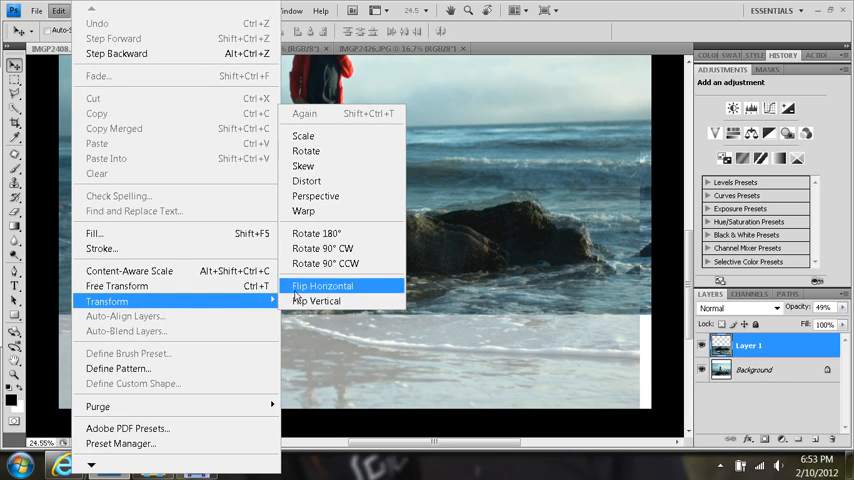
mouse_move(305, 211)
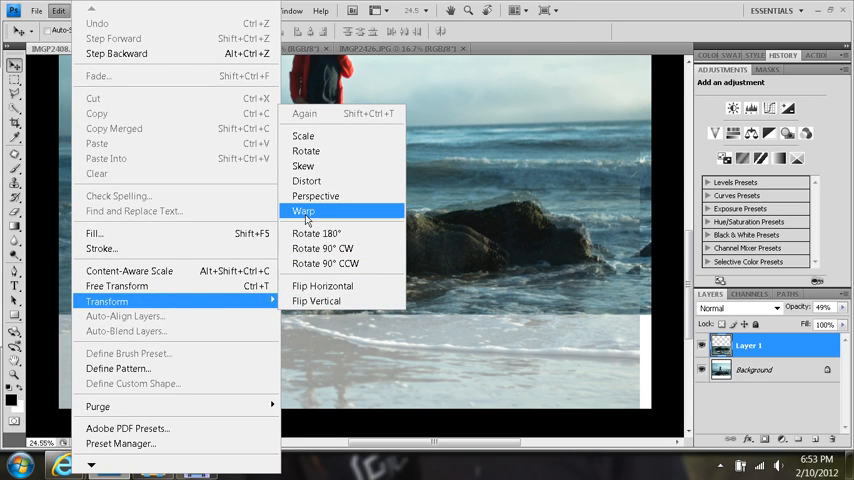
- Warp Layer 1's grid so waves and rocks match the background, then commit
left_click(303, 210)
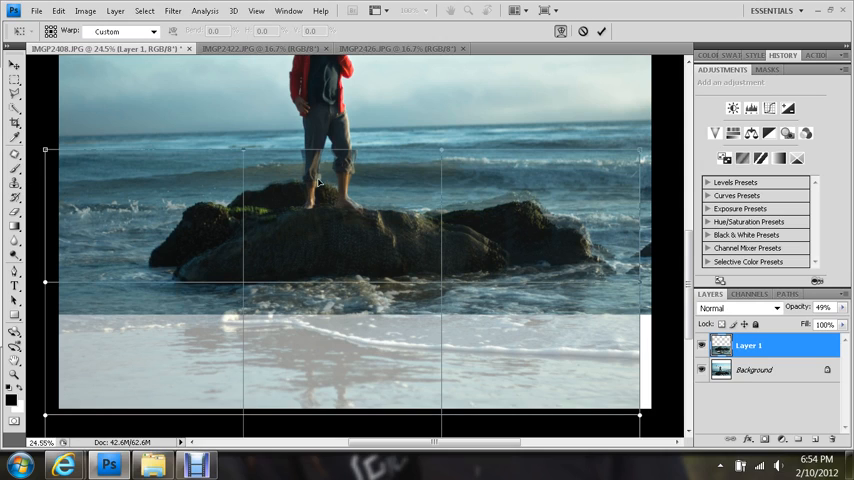
mouse_move(489, 261)
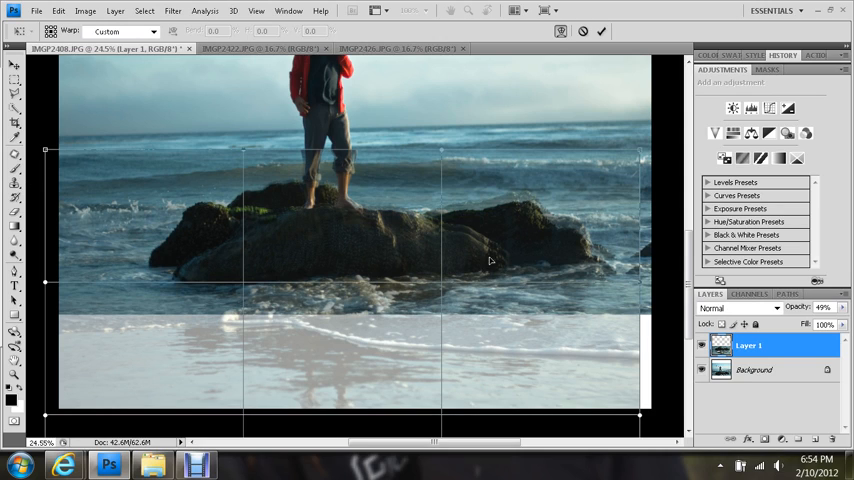
mouse_move(640, 155)
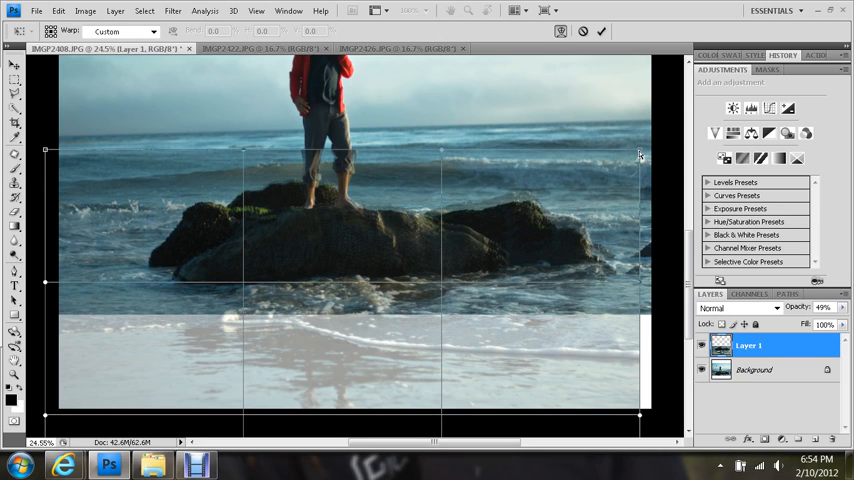
mouse_move(224, 293)
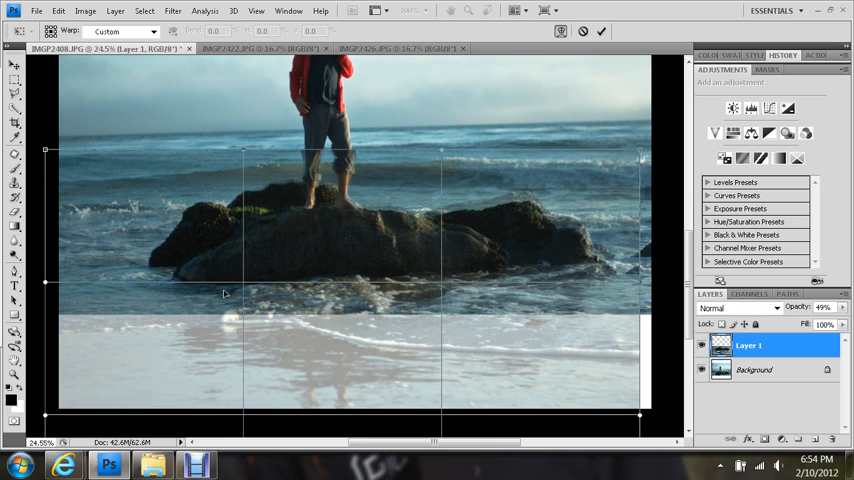
mouse_move(642, 157)
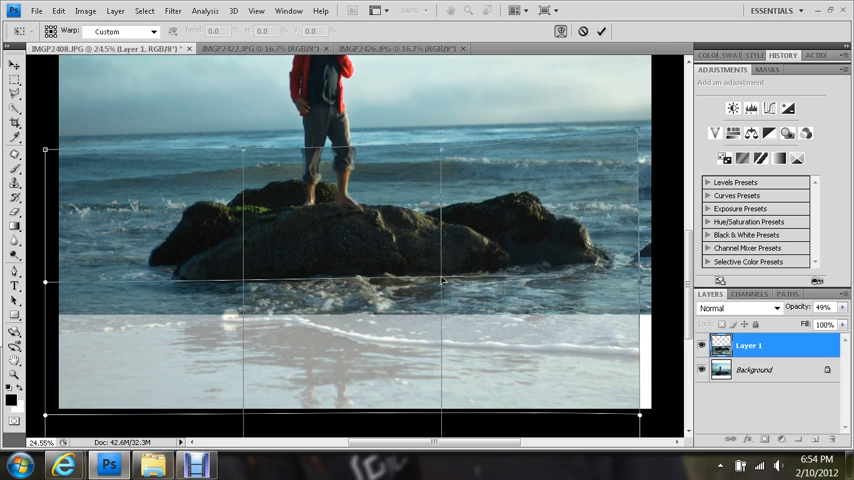
mouse_move(641, 279)
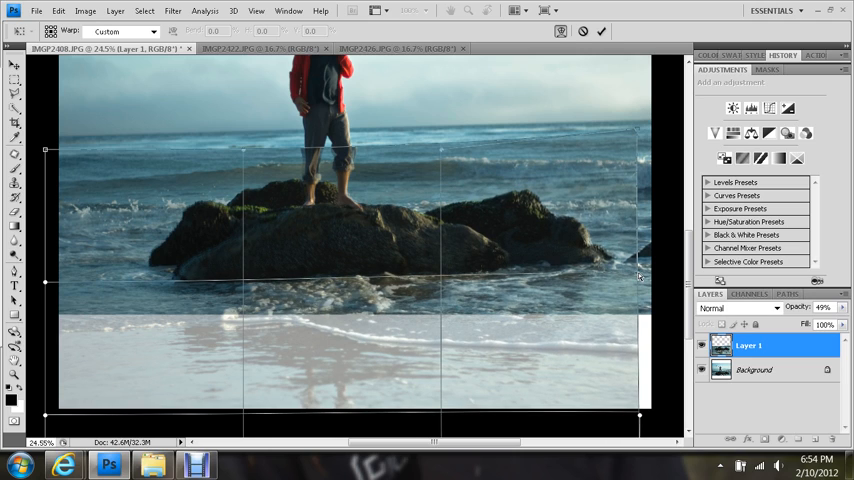
mouse_move(322, 285)
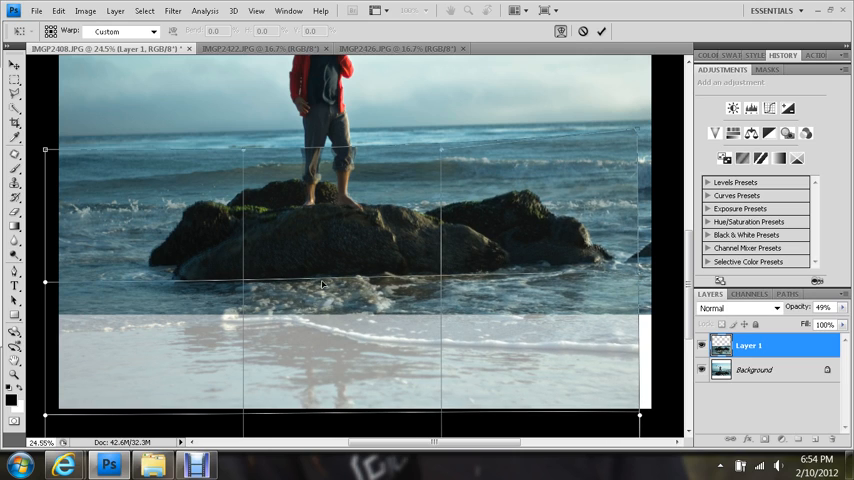
mouse_move(148, 280)
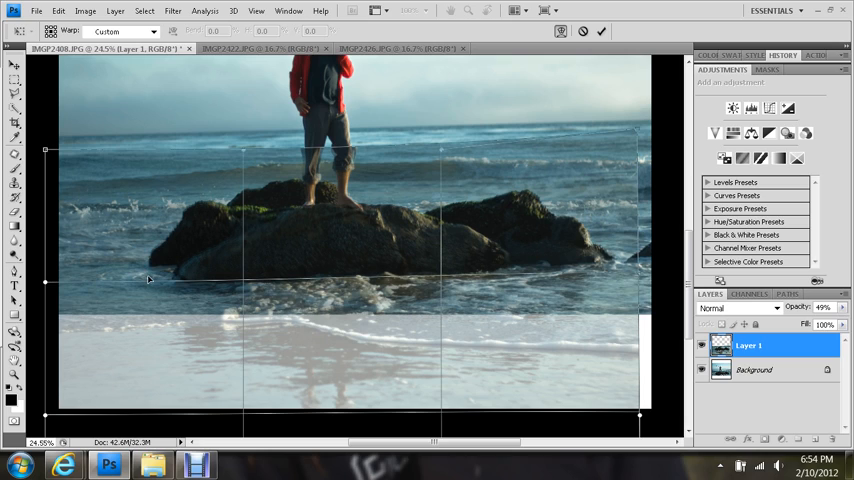
mouse_move(245, 283)
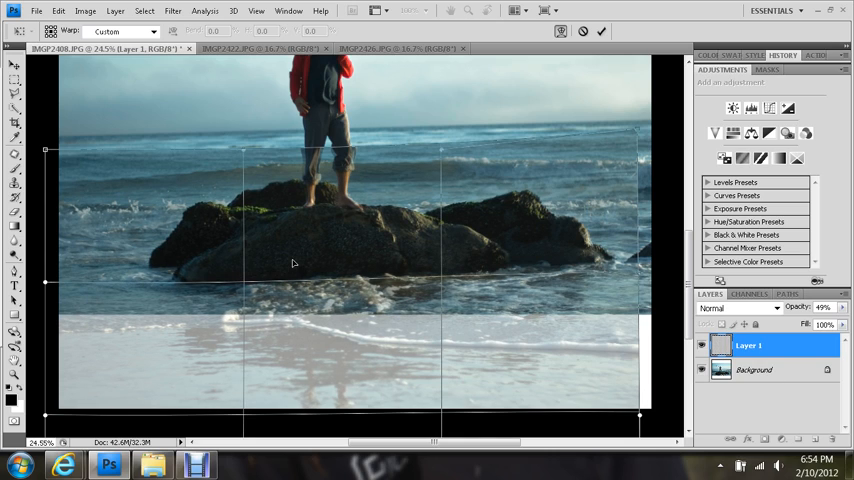
left_click(125, 31)
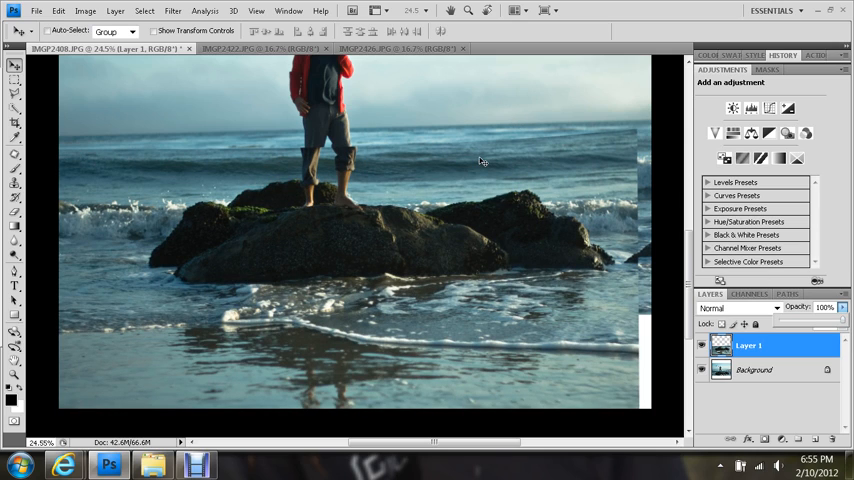
- Drop Layer 1's opacity to 62% and attach a blank layer mask
triple_click(824, 307)
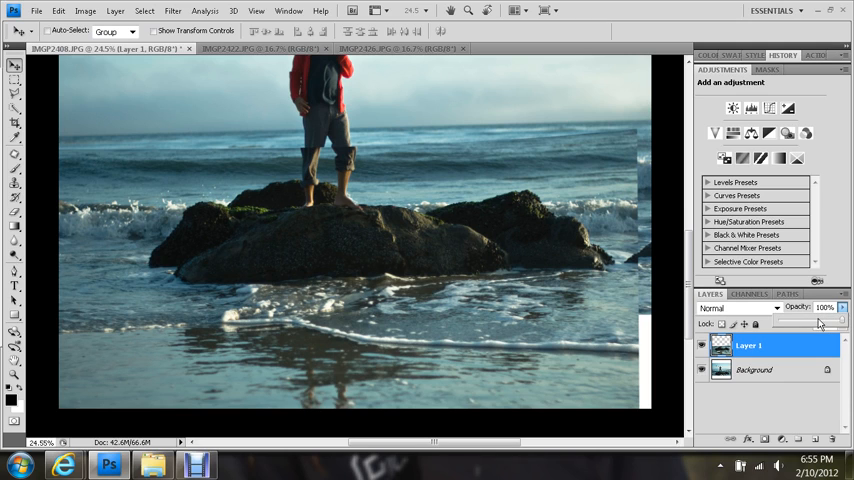
left_click_drag(838, 320, 818, 320)
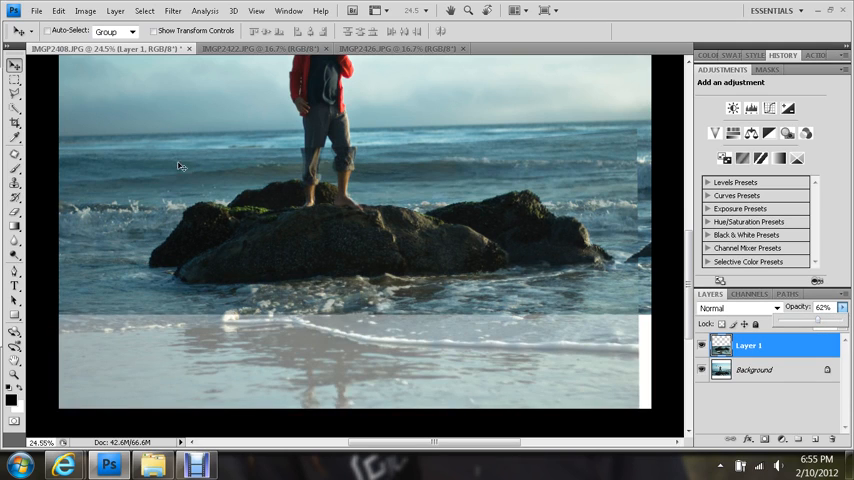
left_click(753, 345)
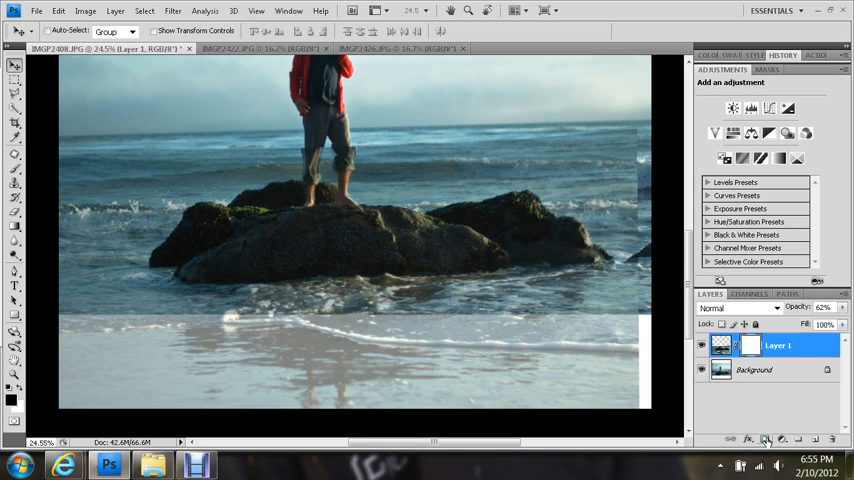
left_click(765, 439)
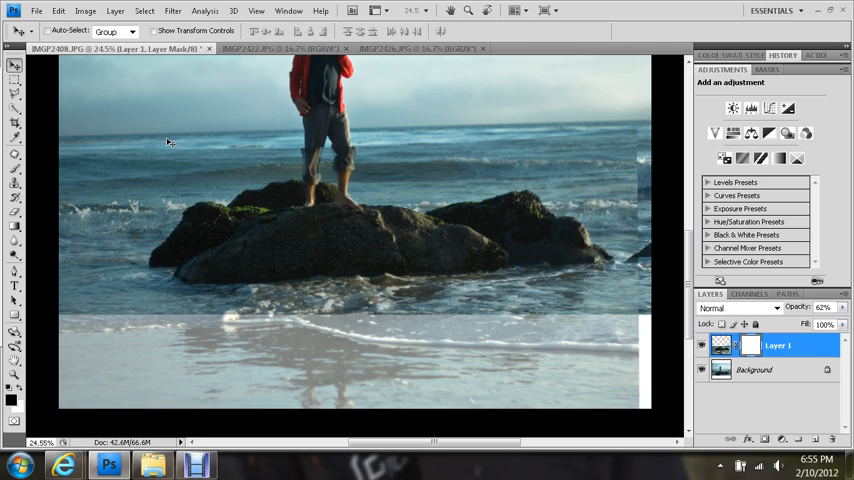
mouse_move(89, 130)
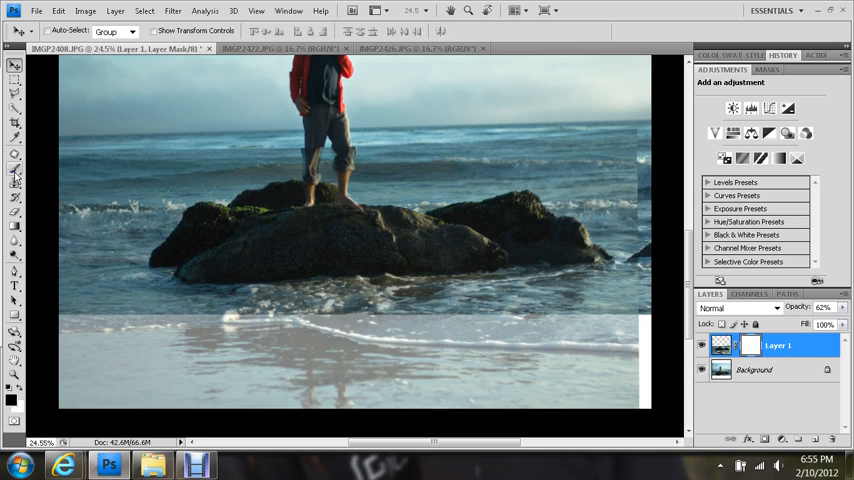
- Choose the Brush tool and set its size to 168 in the preset picker
left_click(14, 170)
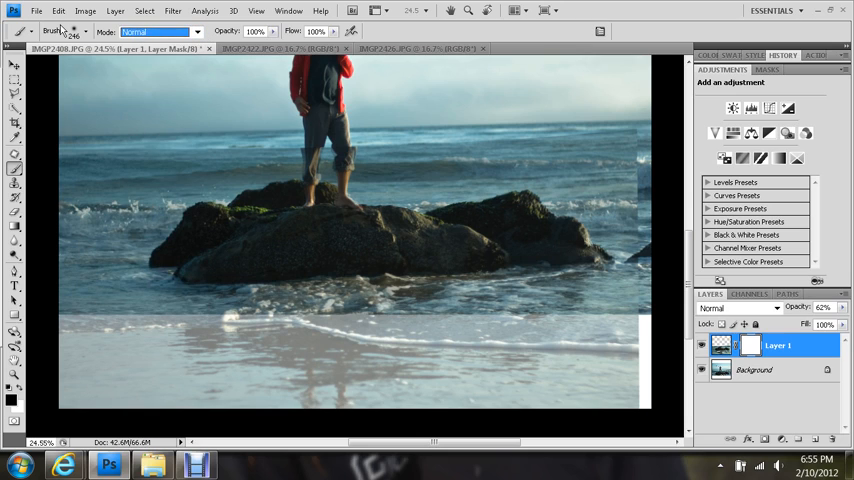
left_click(87, 31)
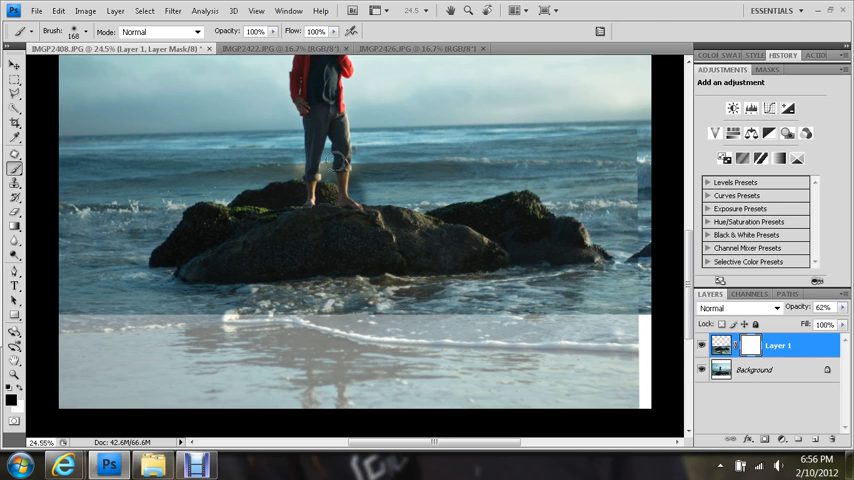
- Paint black on Layer 1's mask around the person's legs
left_click(345, 180)
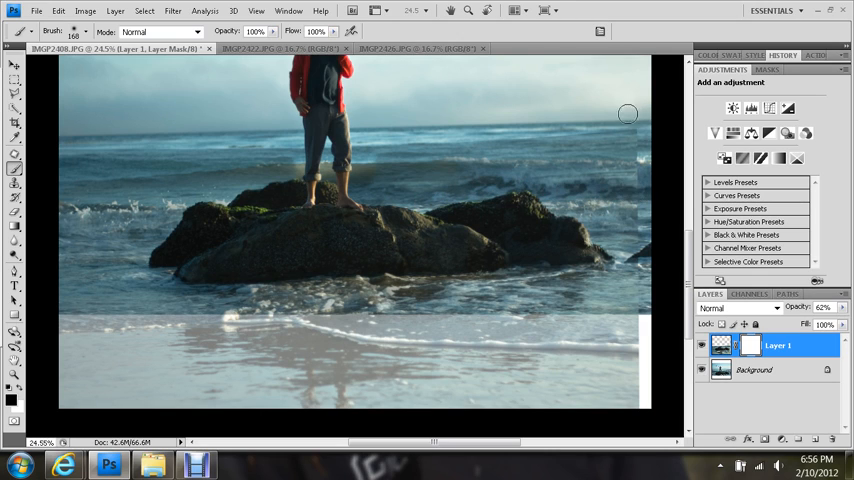
mouse_move(400, 131)
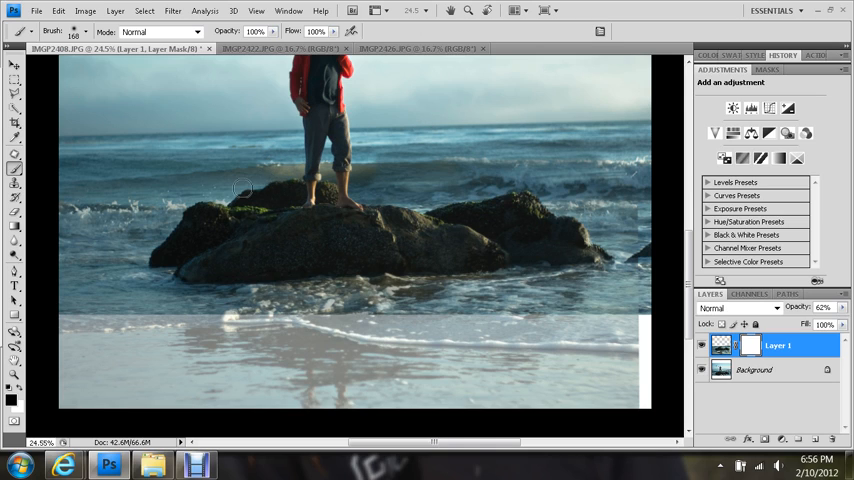
mouse_move(198, 187)
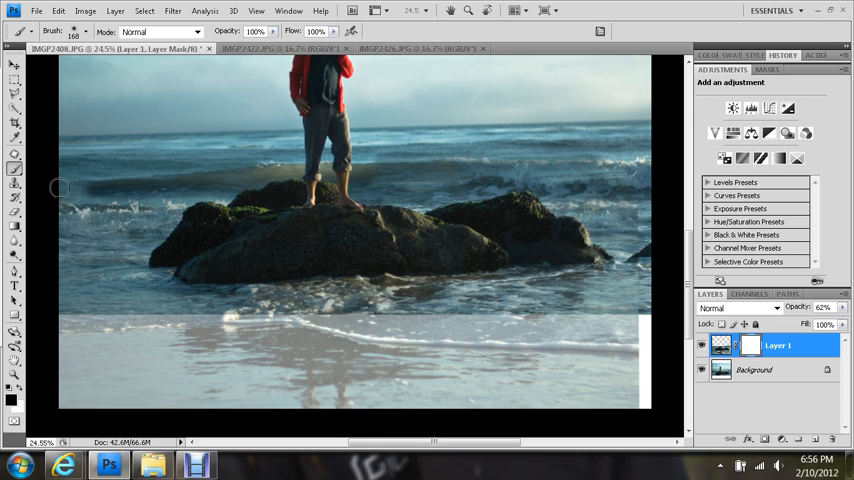
mouse_move(247, 162)
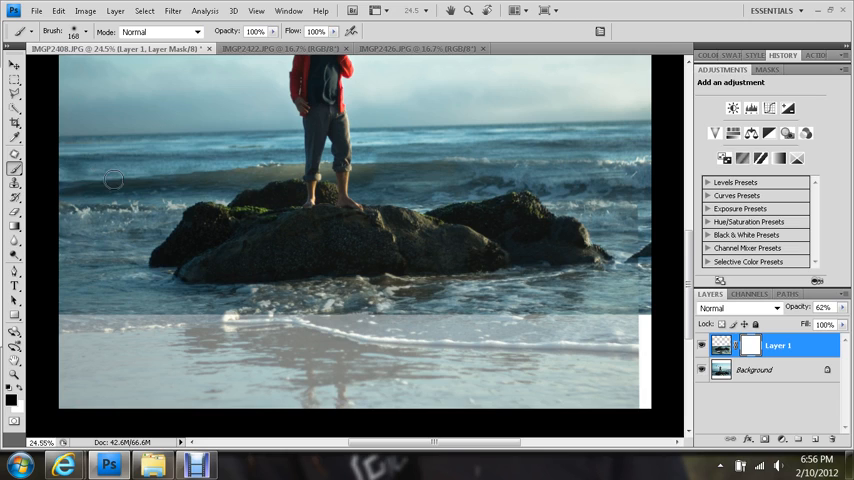
mouse_move(298, 162)
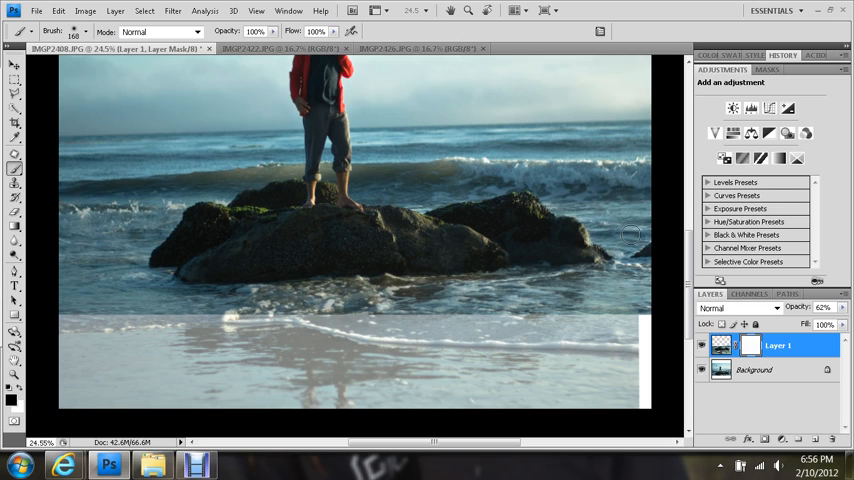
mouse_move(272, 148)
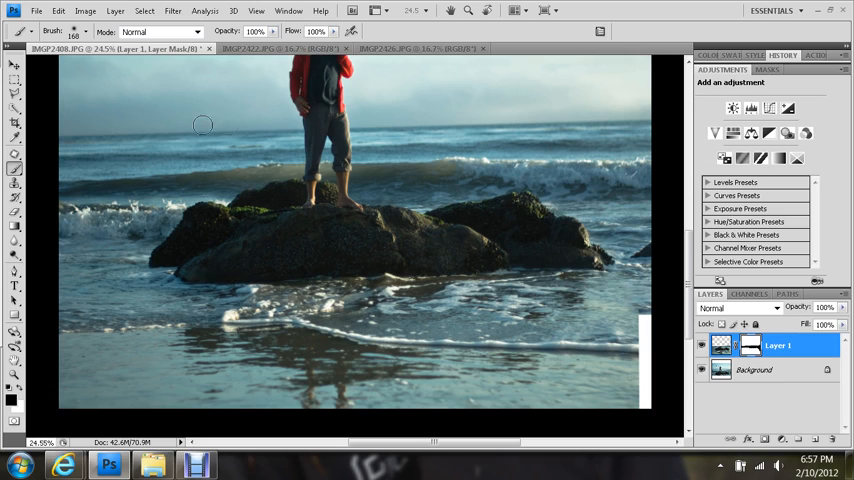
mouse_move(617, 168)
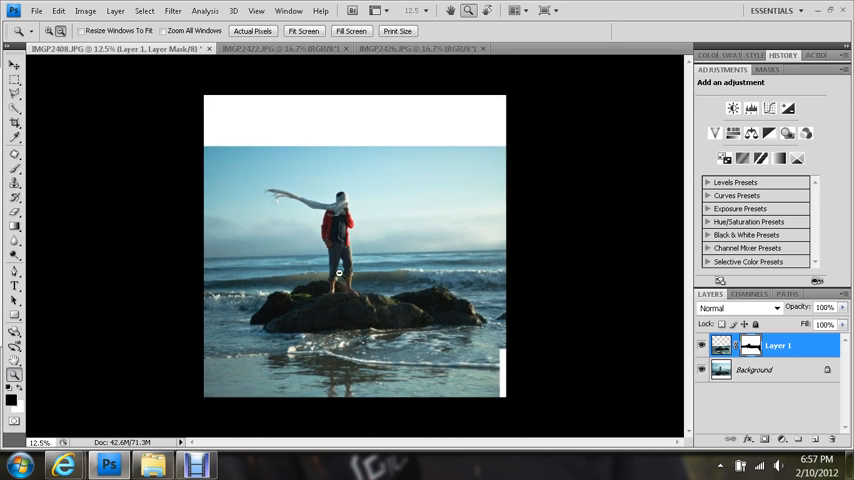
- Check the masked blend by toggling Layer 1's visibility, then return to the Move tool
left_click(14, 64)
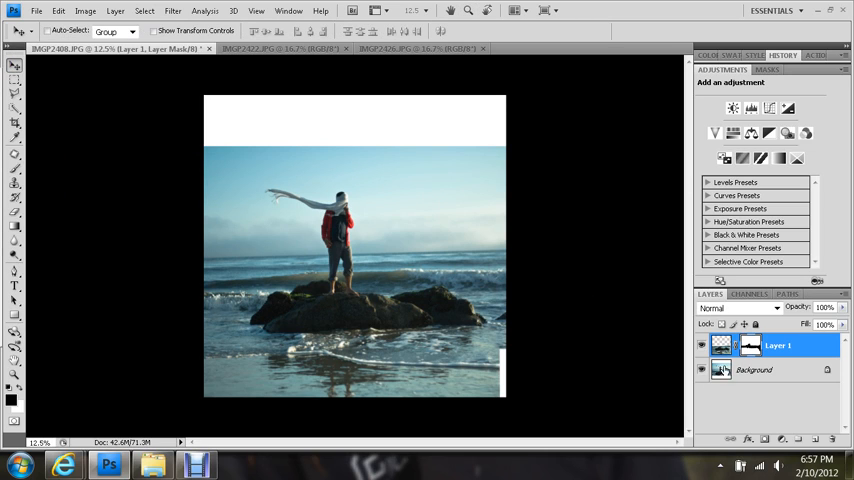
left_click(702, 345)
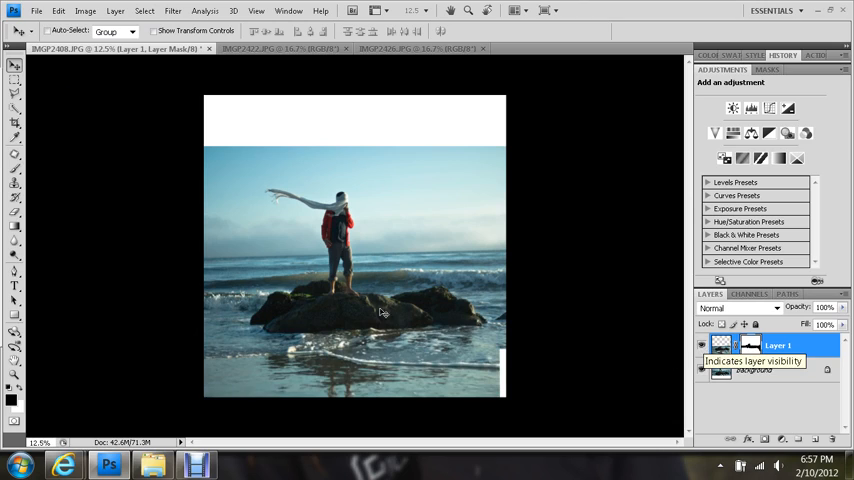
left_click(14, 168)
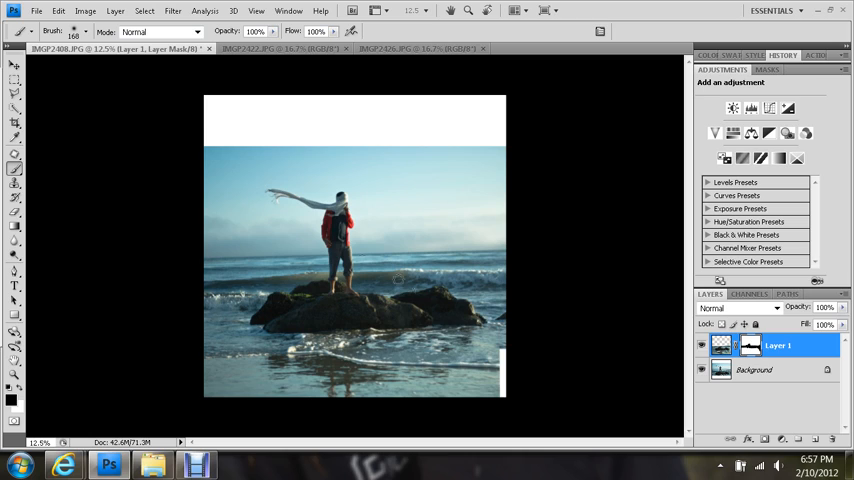
left_click(14, 66)
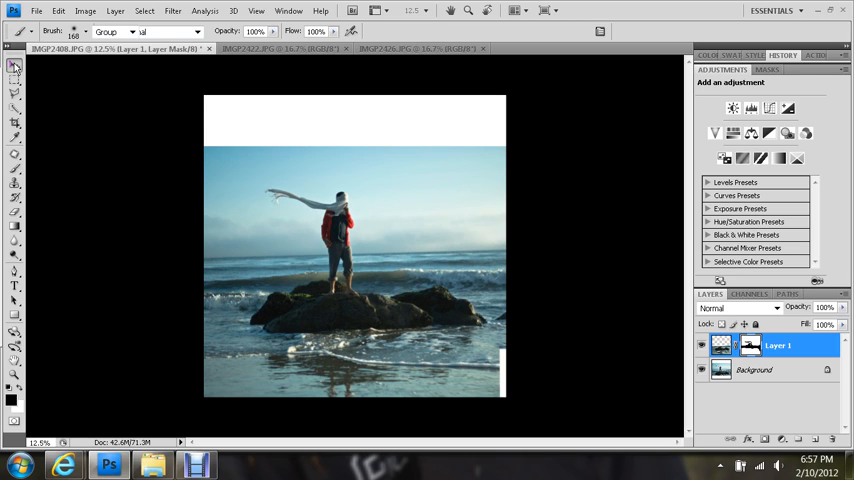
- Move the IMGP2422 photo into IMGP2408 as Layer 2 at 56% opacity and position it
left_click(14, 66)
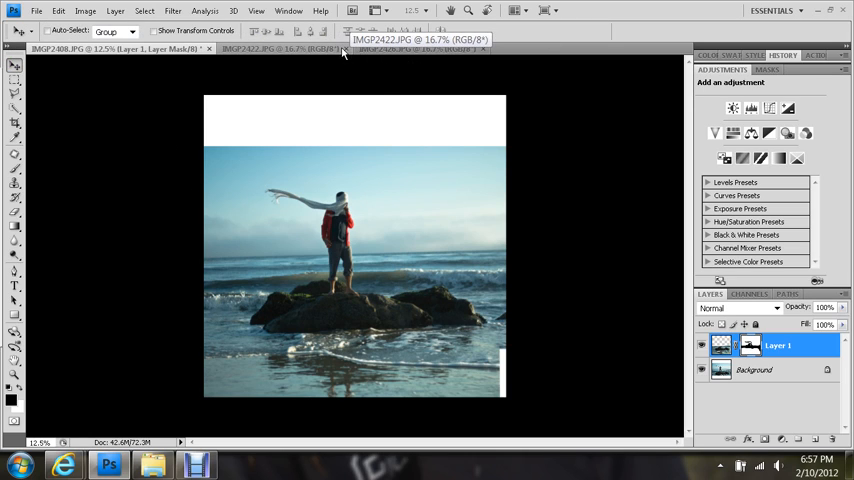
left_click(415, 49)
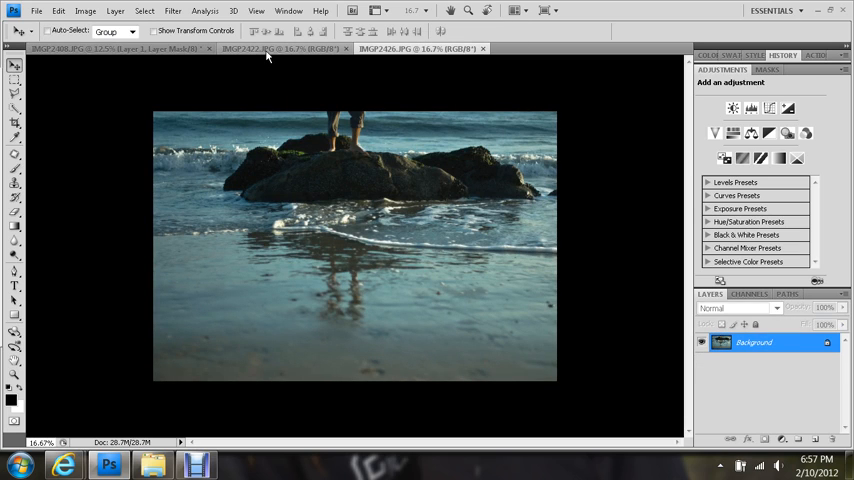
left_click(280, 48)
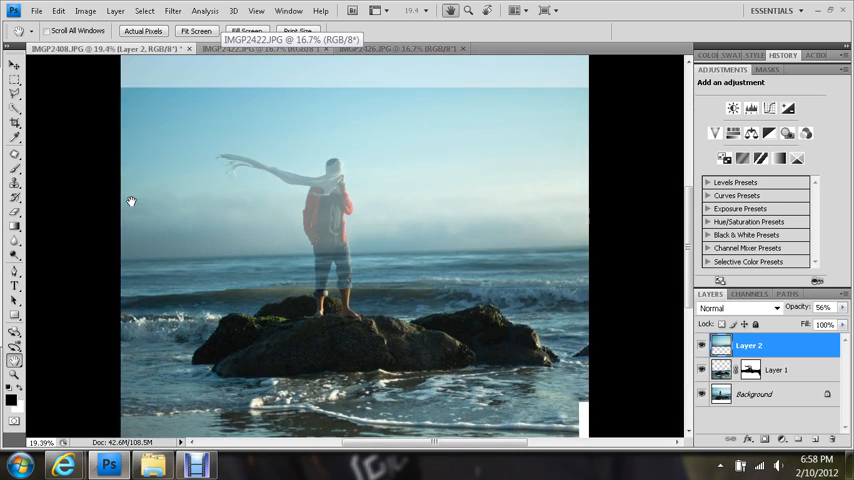
left_click(14, 64)
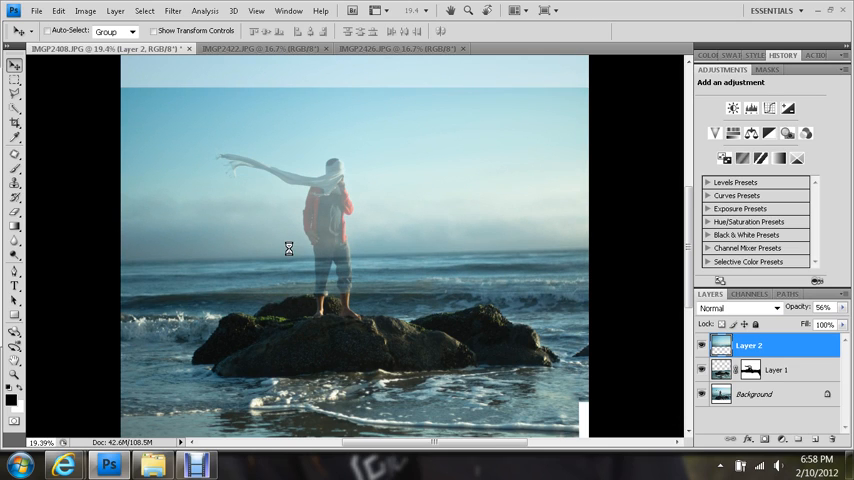
left_click(14, 167)
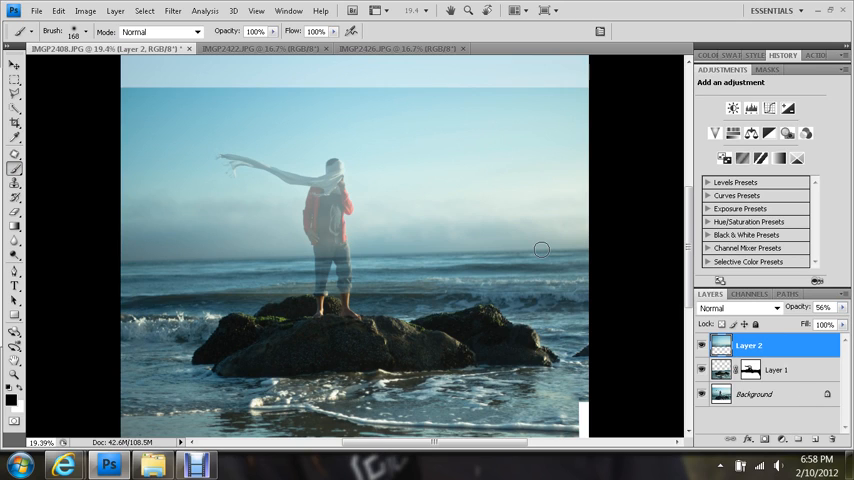
mouse_move(330, 260)
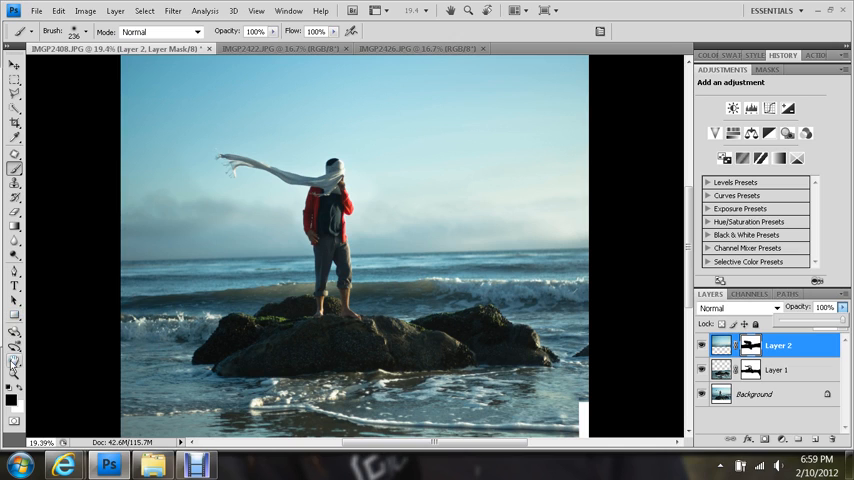
- Fit the square composite on screen and pick the Brush for Layer 2's mask
left_click(14, 363)
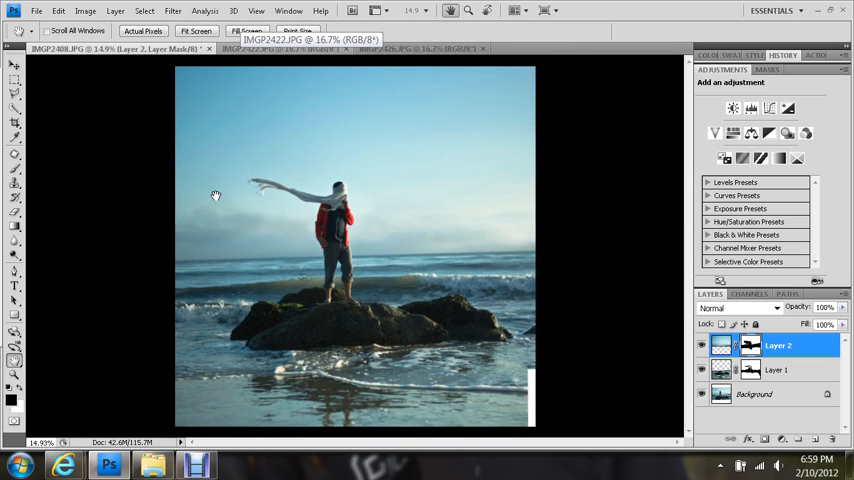
mouse_move(446, 194)
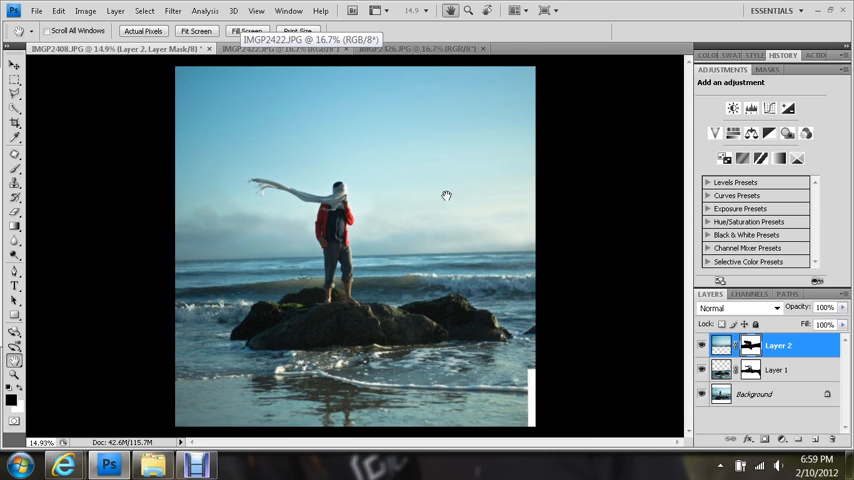
mouse_move(139, 175)
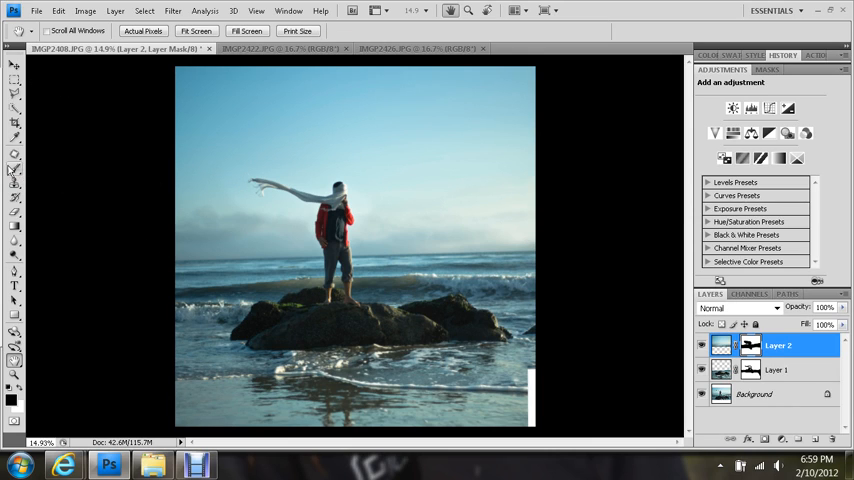
left_click(14, 168)
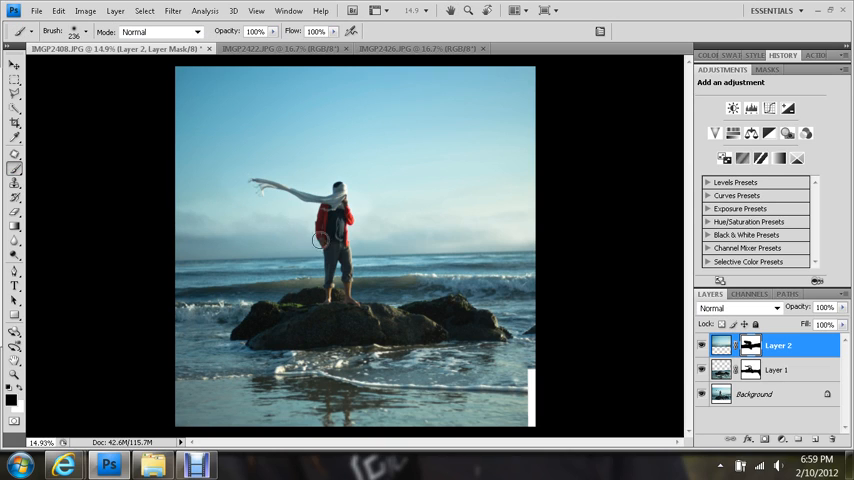
mouse_move(224, 211)
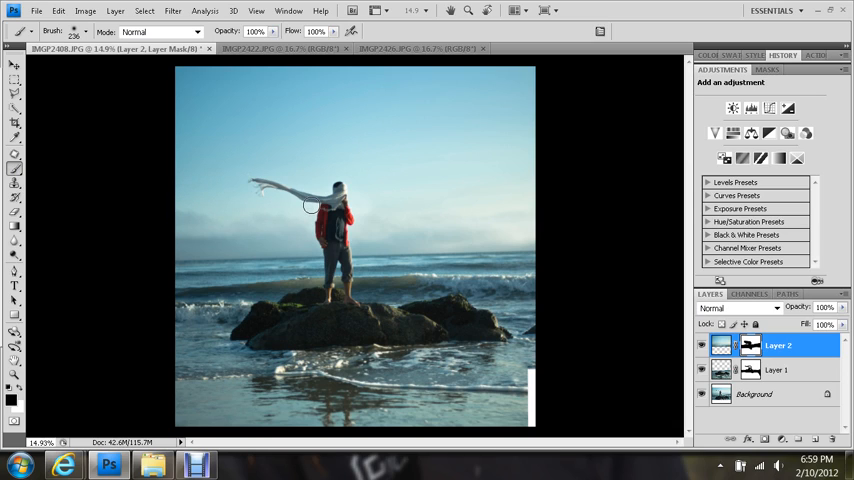
mouse_move(428, 207)
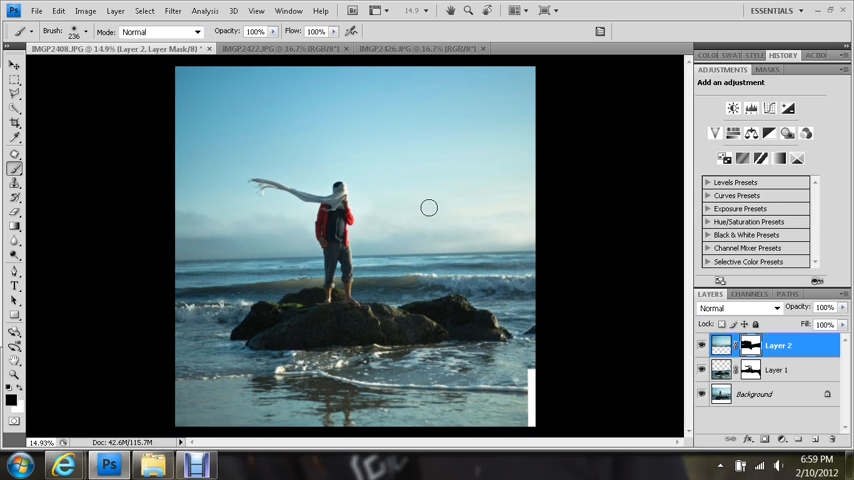
mouse_move(506, 368)
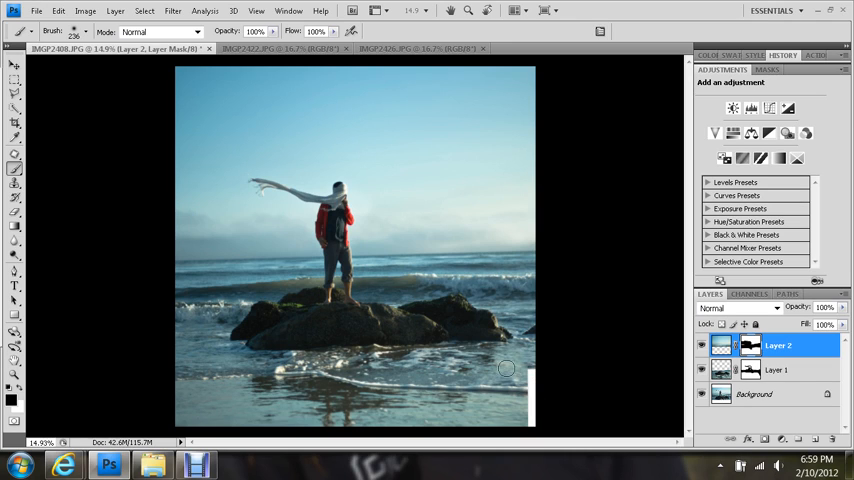
mouse_move(24, 120)
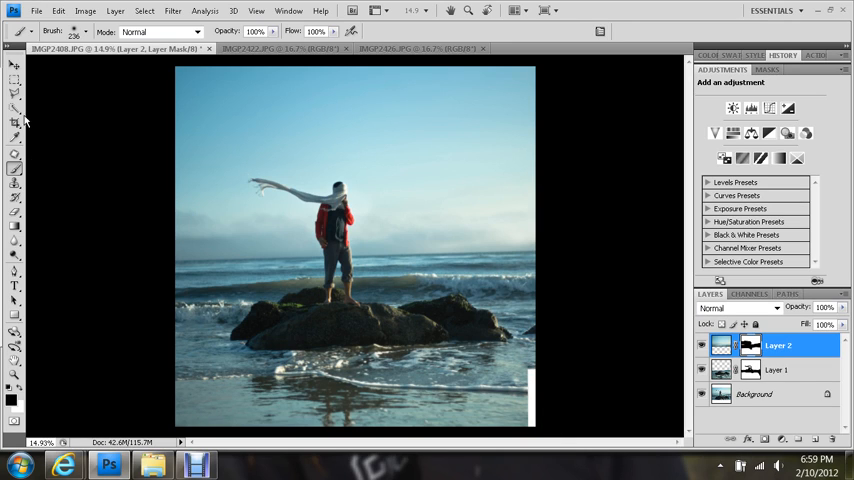
mouse_move(163, 197)
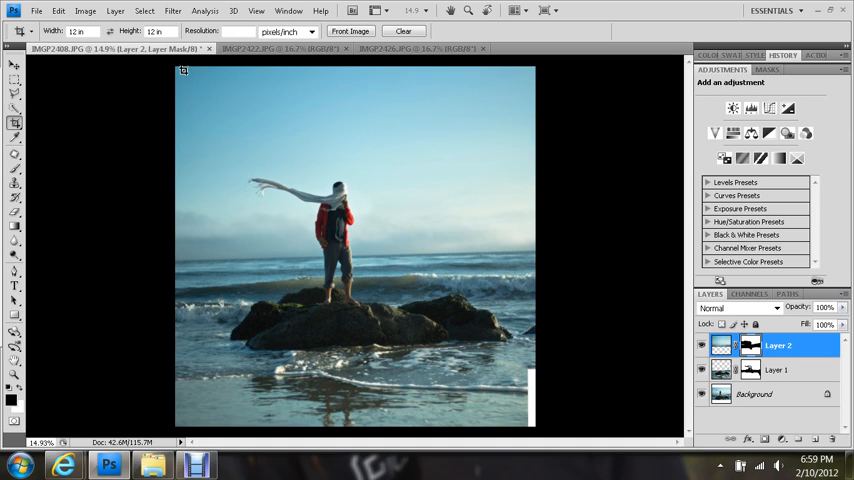
- Drag a 12 by 12 inch square crop box around the man-and-sky composite
left_click_drag(183, 71, 517, 428)
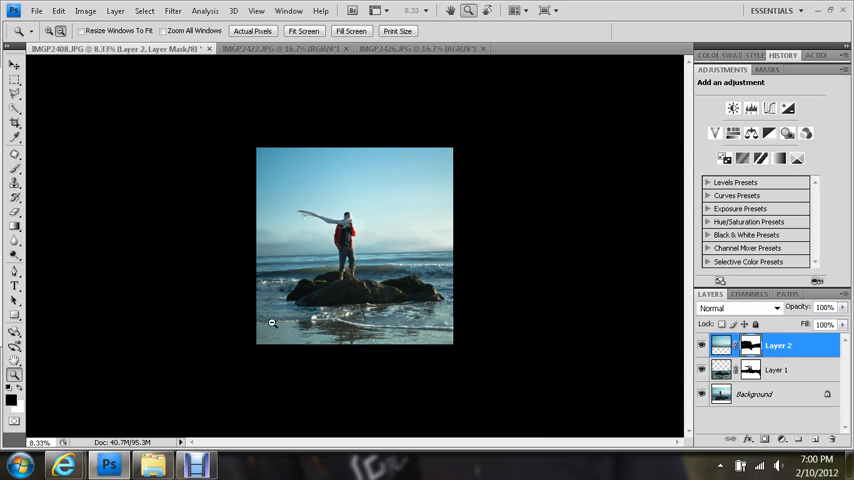
mouse_move(283, 110)
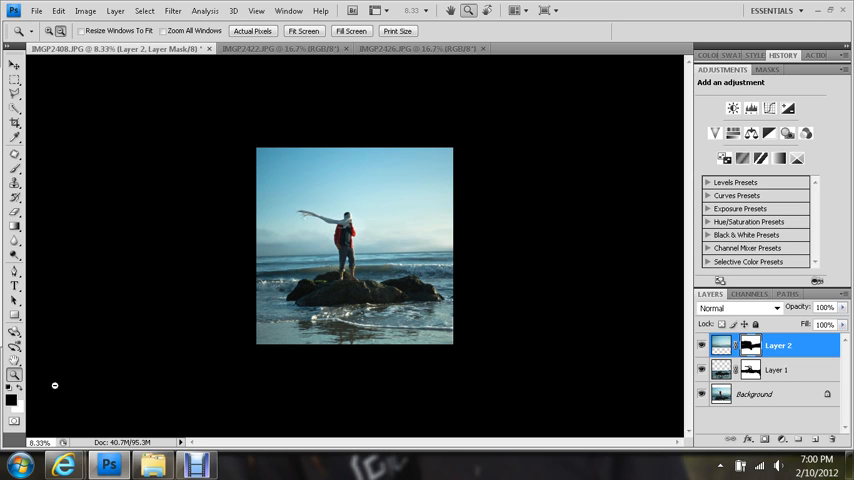
mouse_move(248, 133)
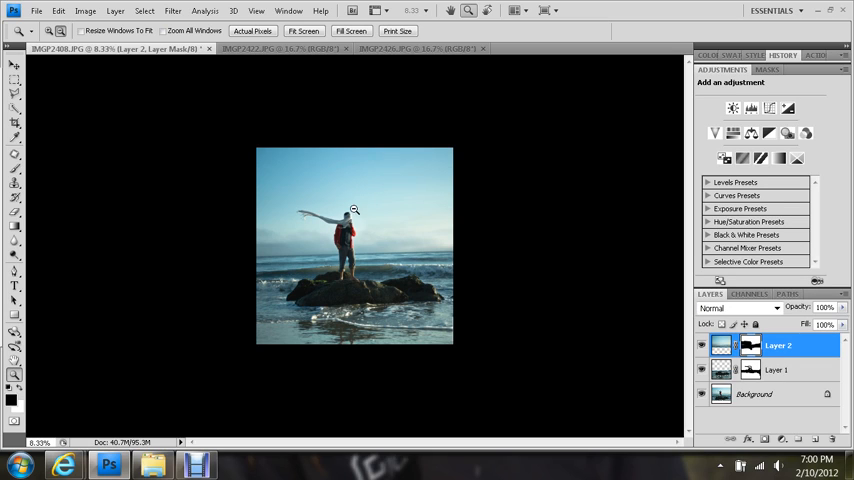
mouse_move(320, 248)
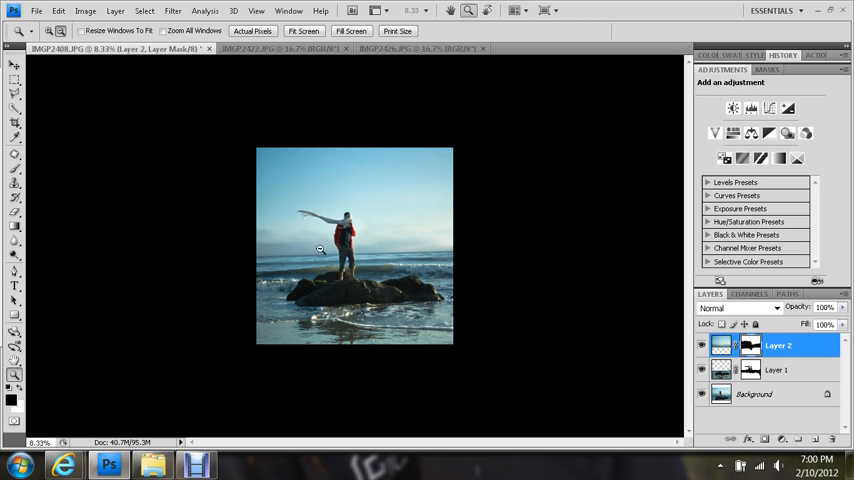
mouse_move(207, 171)
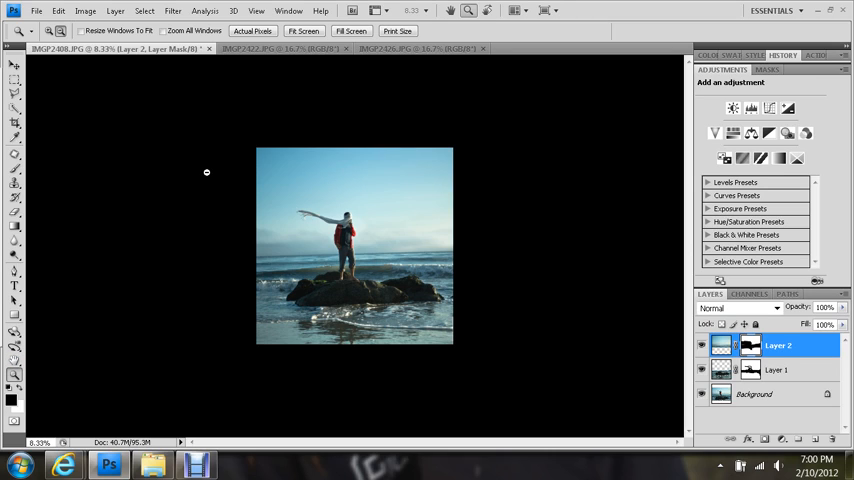